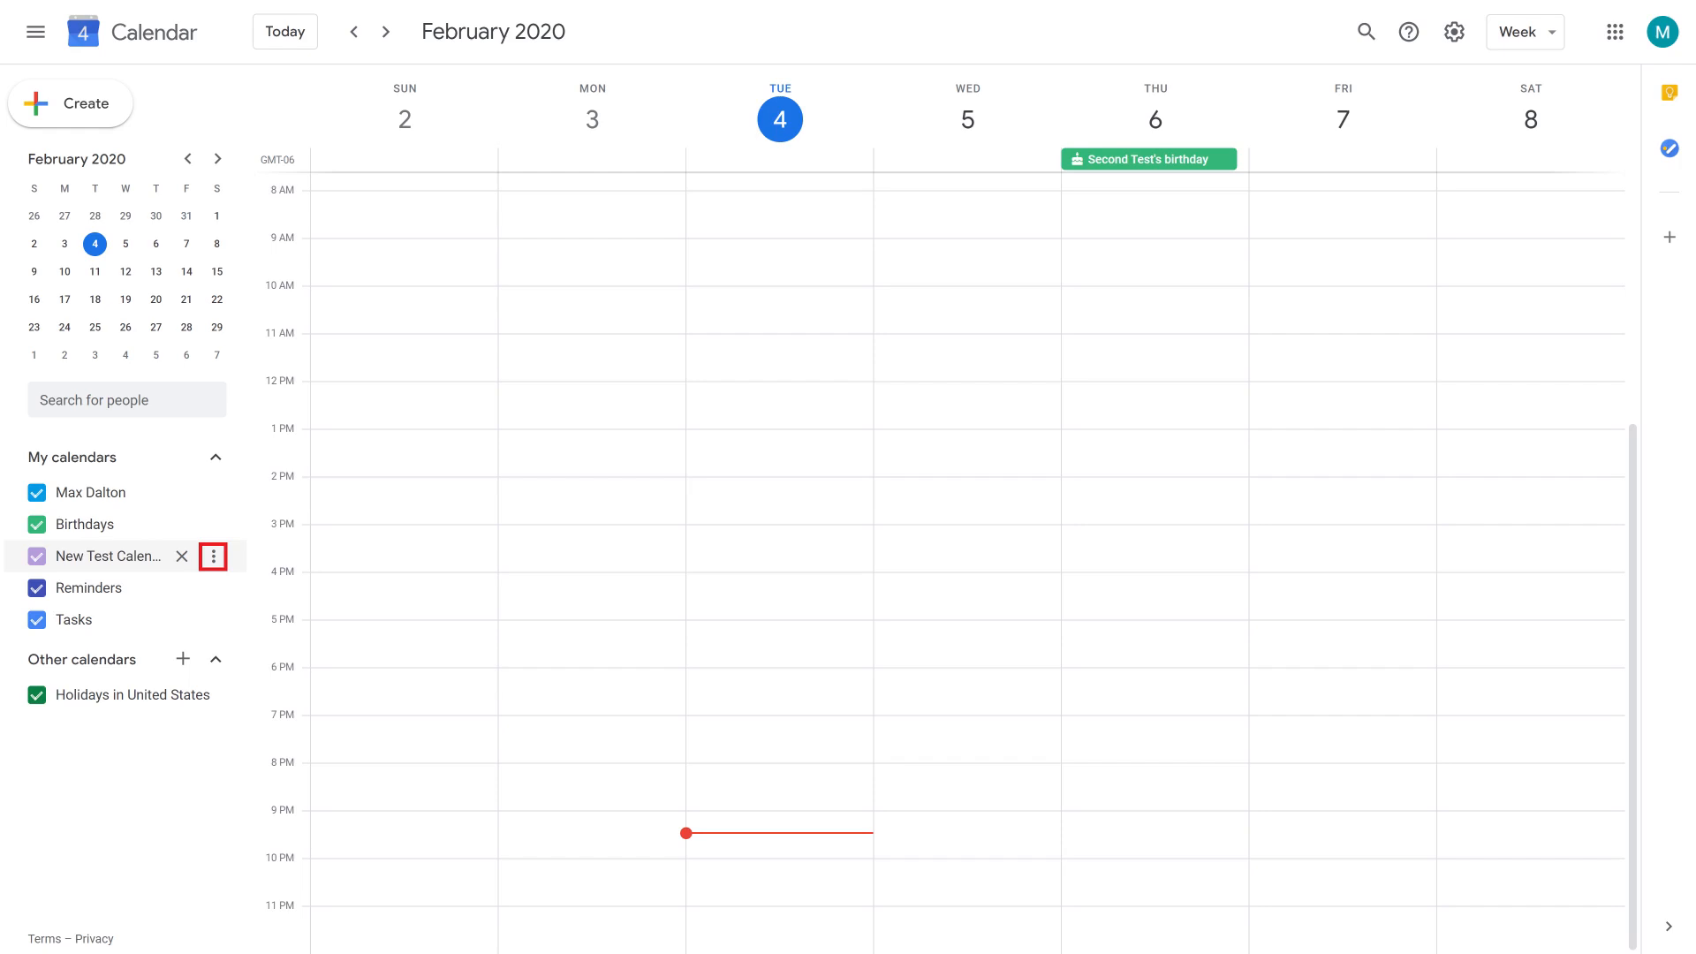
# Open Settings and sharing from New Test Calendar's options menu in Google Calendar
pyautogui.click(212, 555)
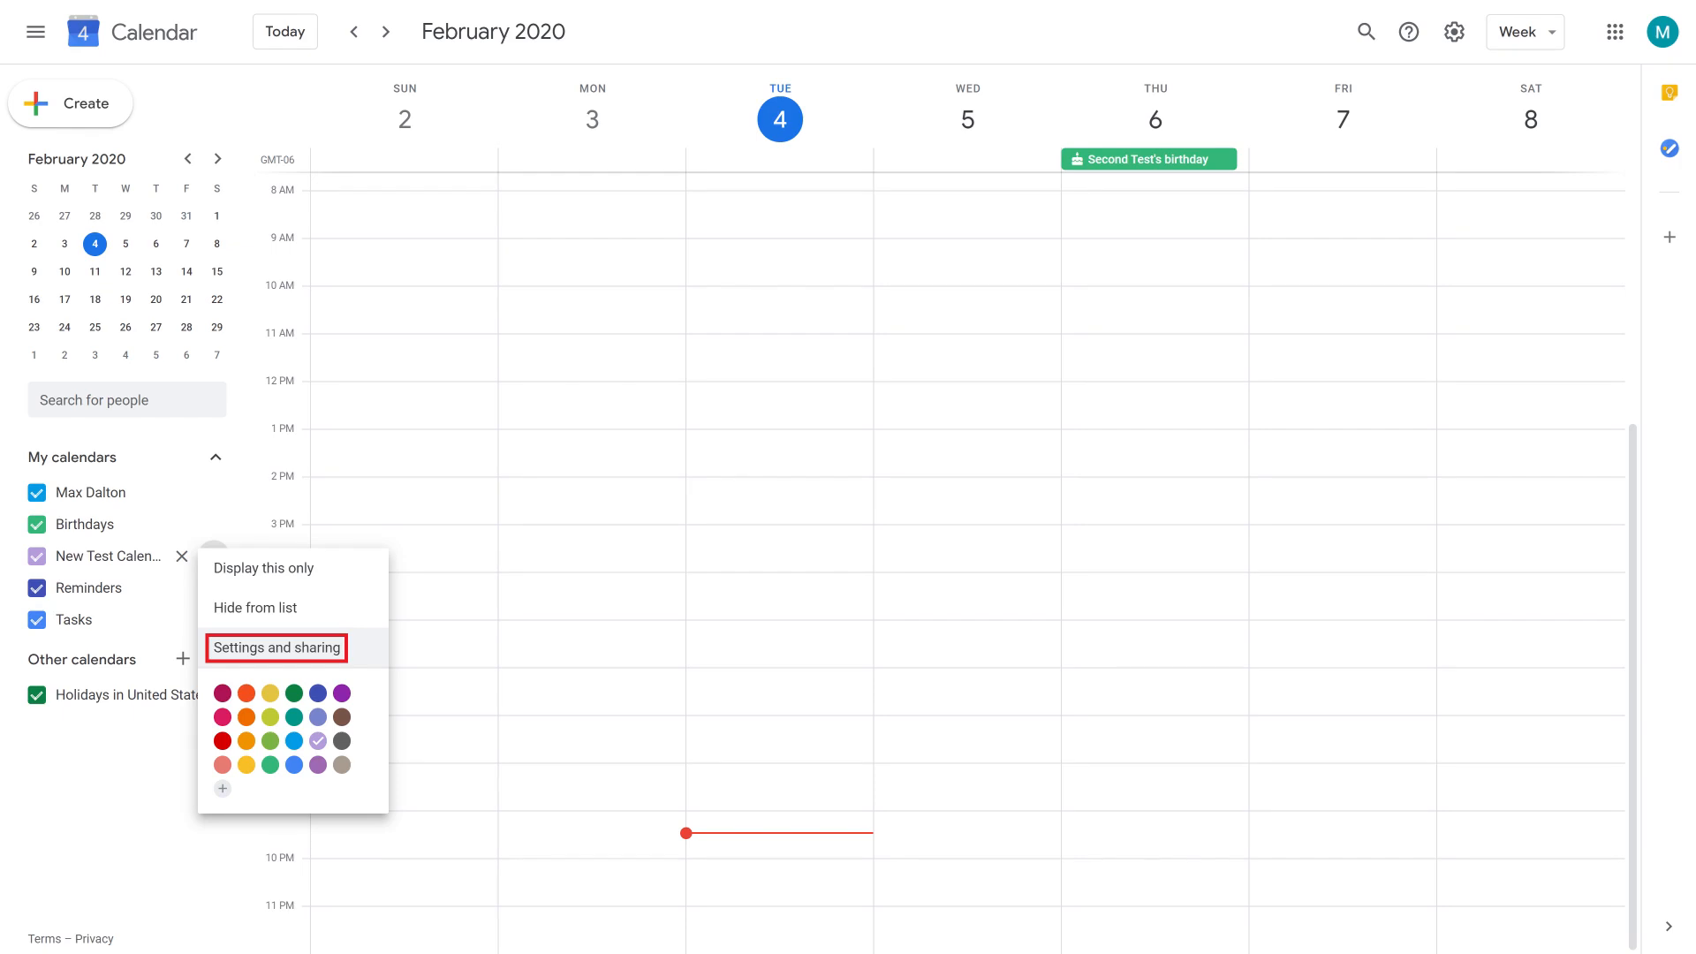
pyautogui.click(274, 647)
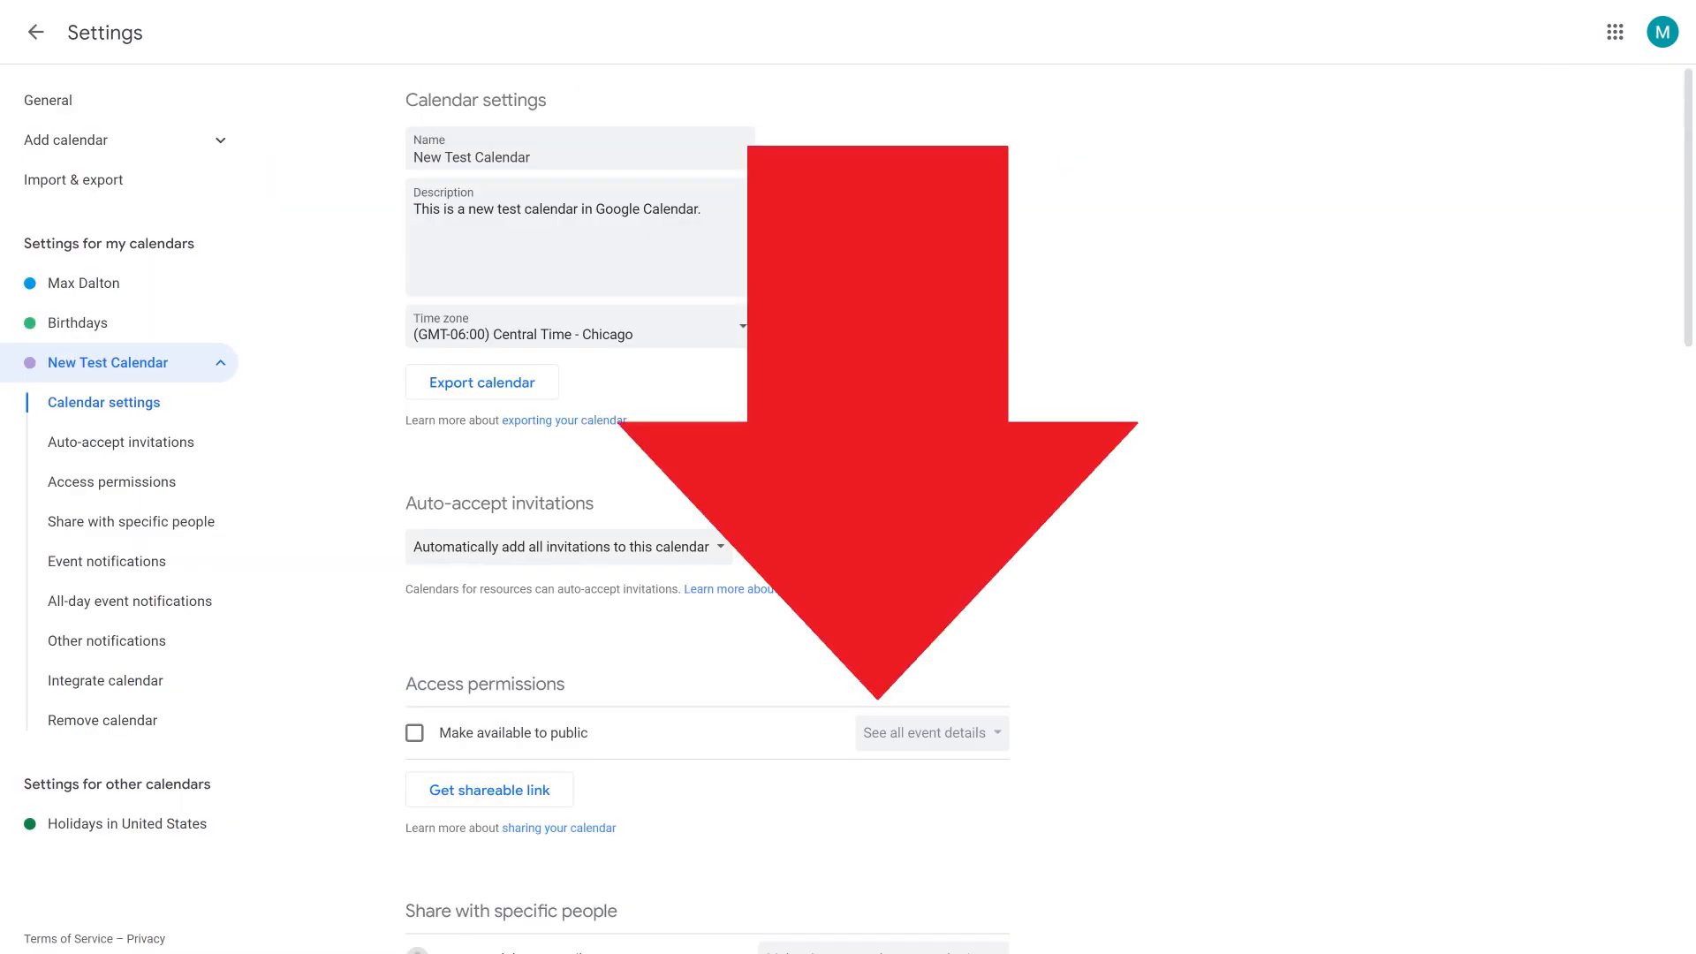
# Scroll New Test Calendar's settings page down to the Integrate calendar section
pyautogui.scroll(-3)
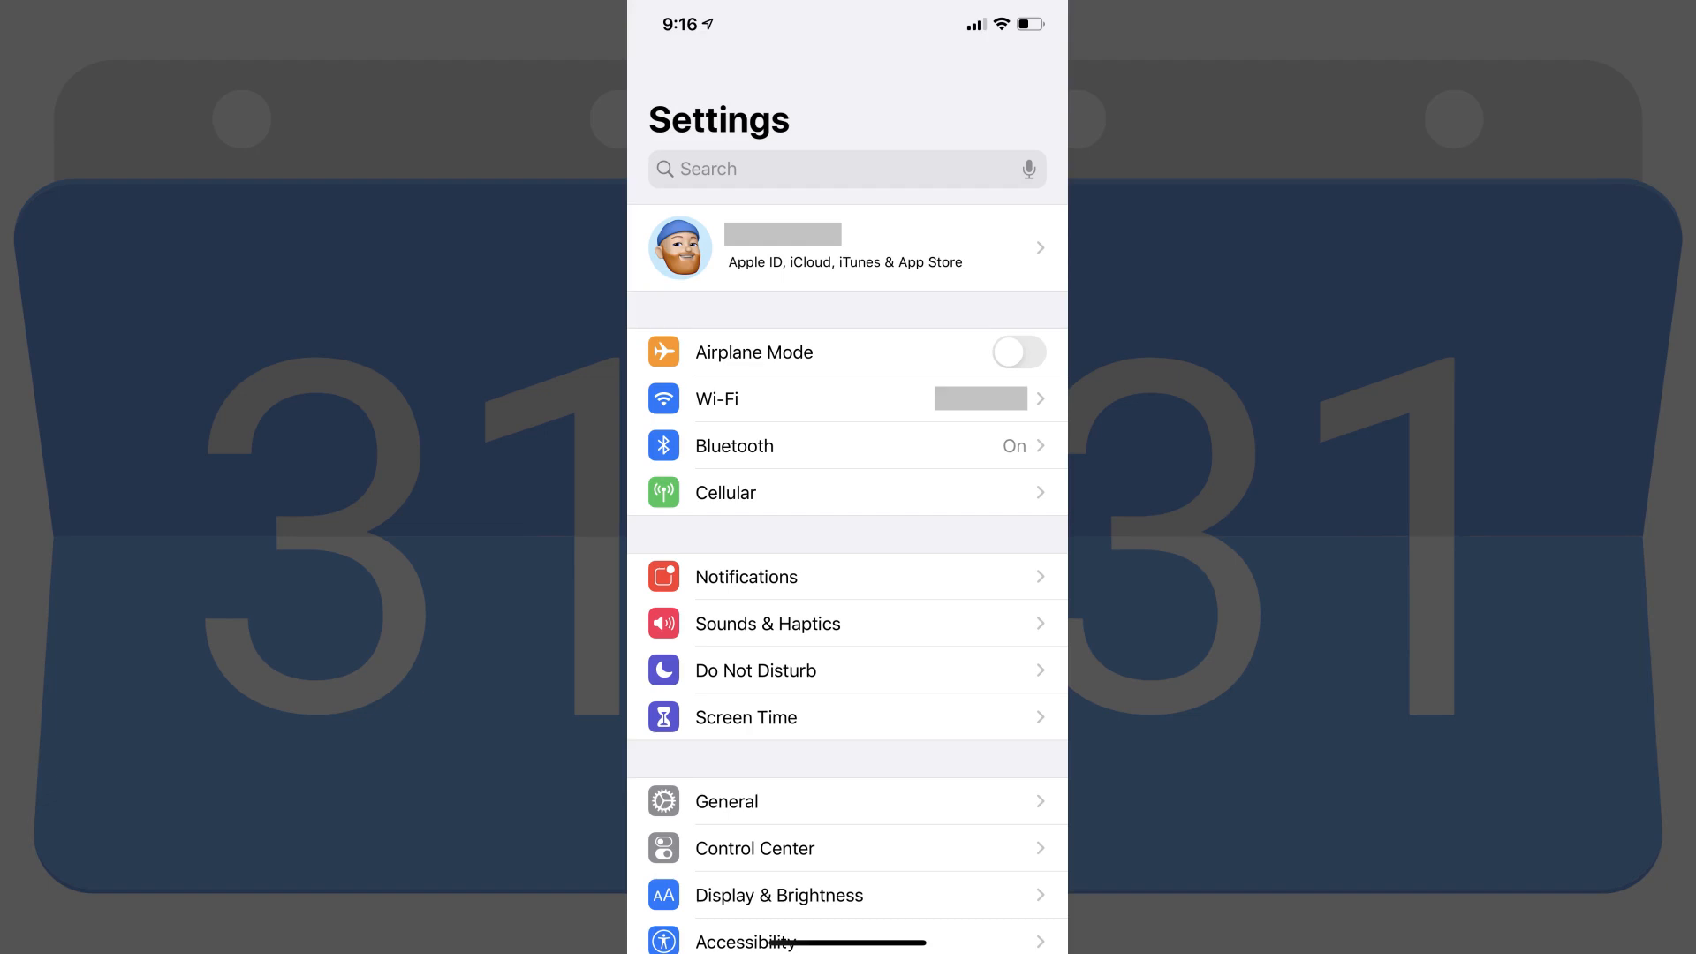
# Start adding a new account under Passwords & Accounts
pyautogui.scroll(-3)
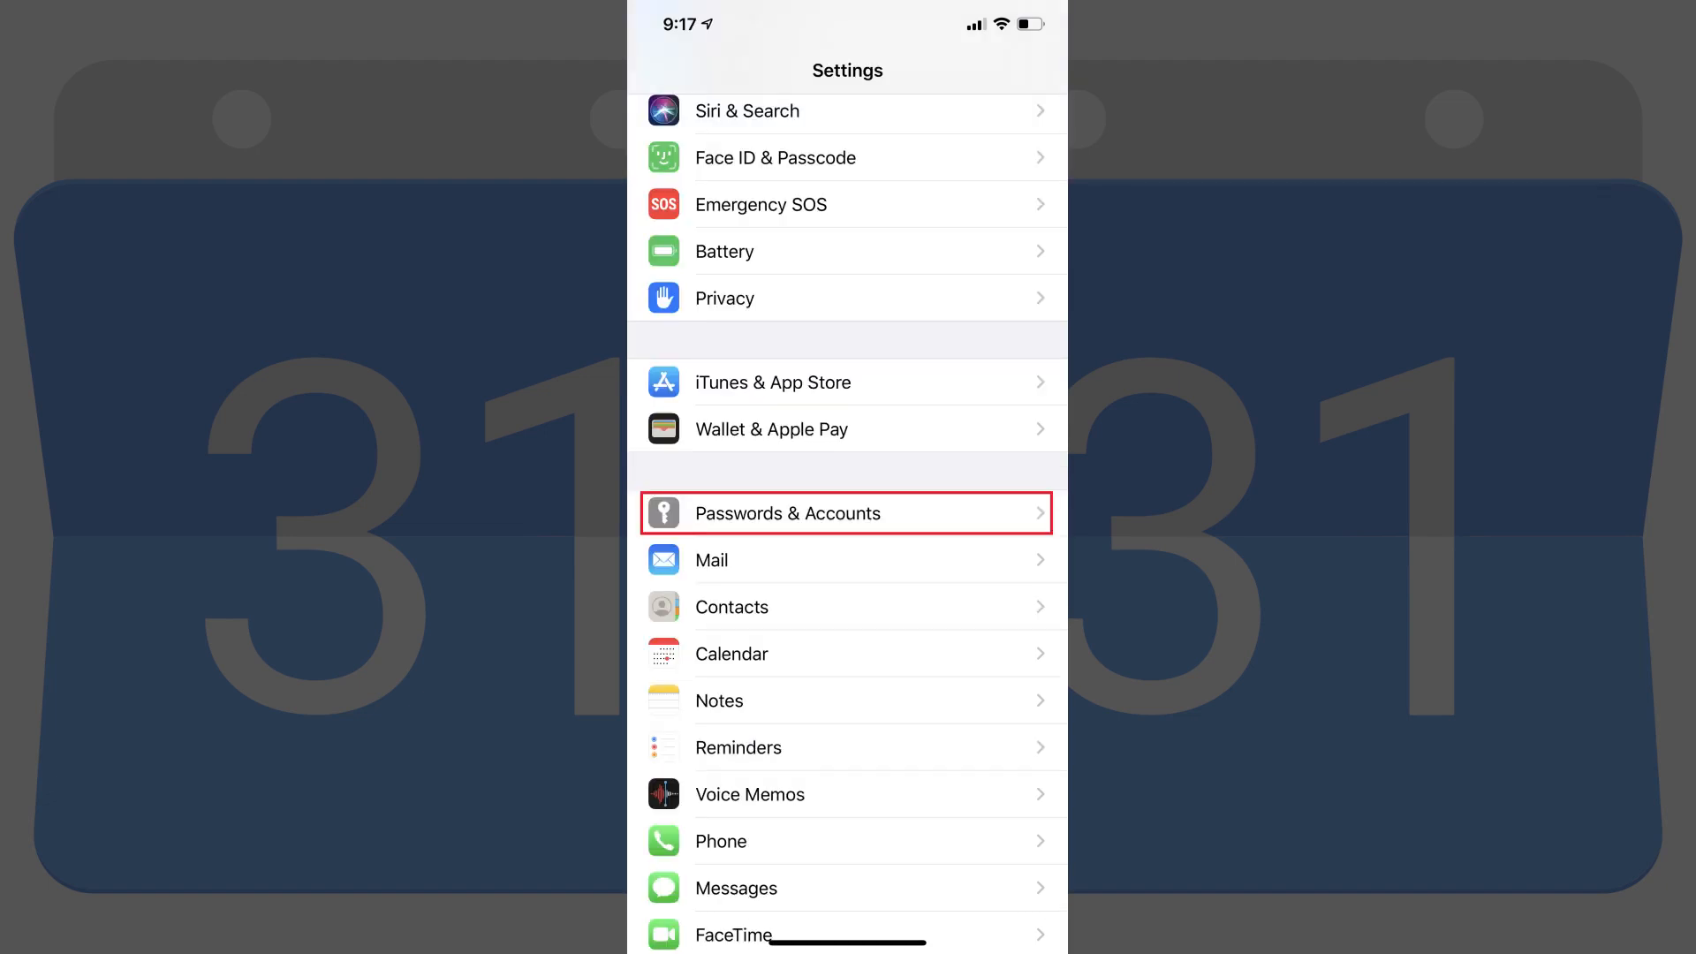
pyautogui.click(847, 513)
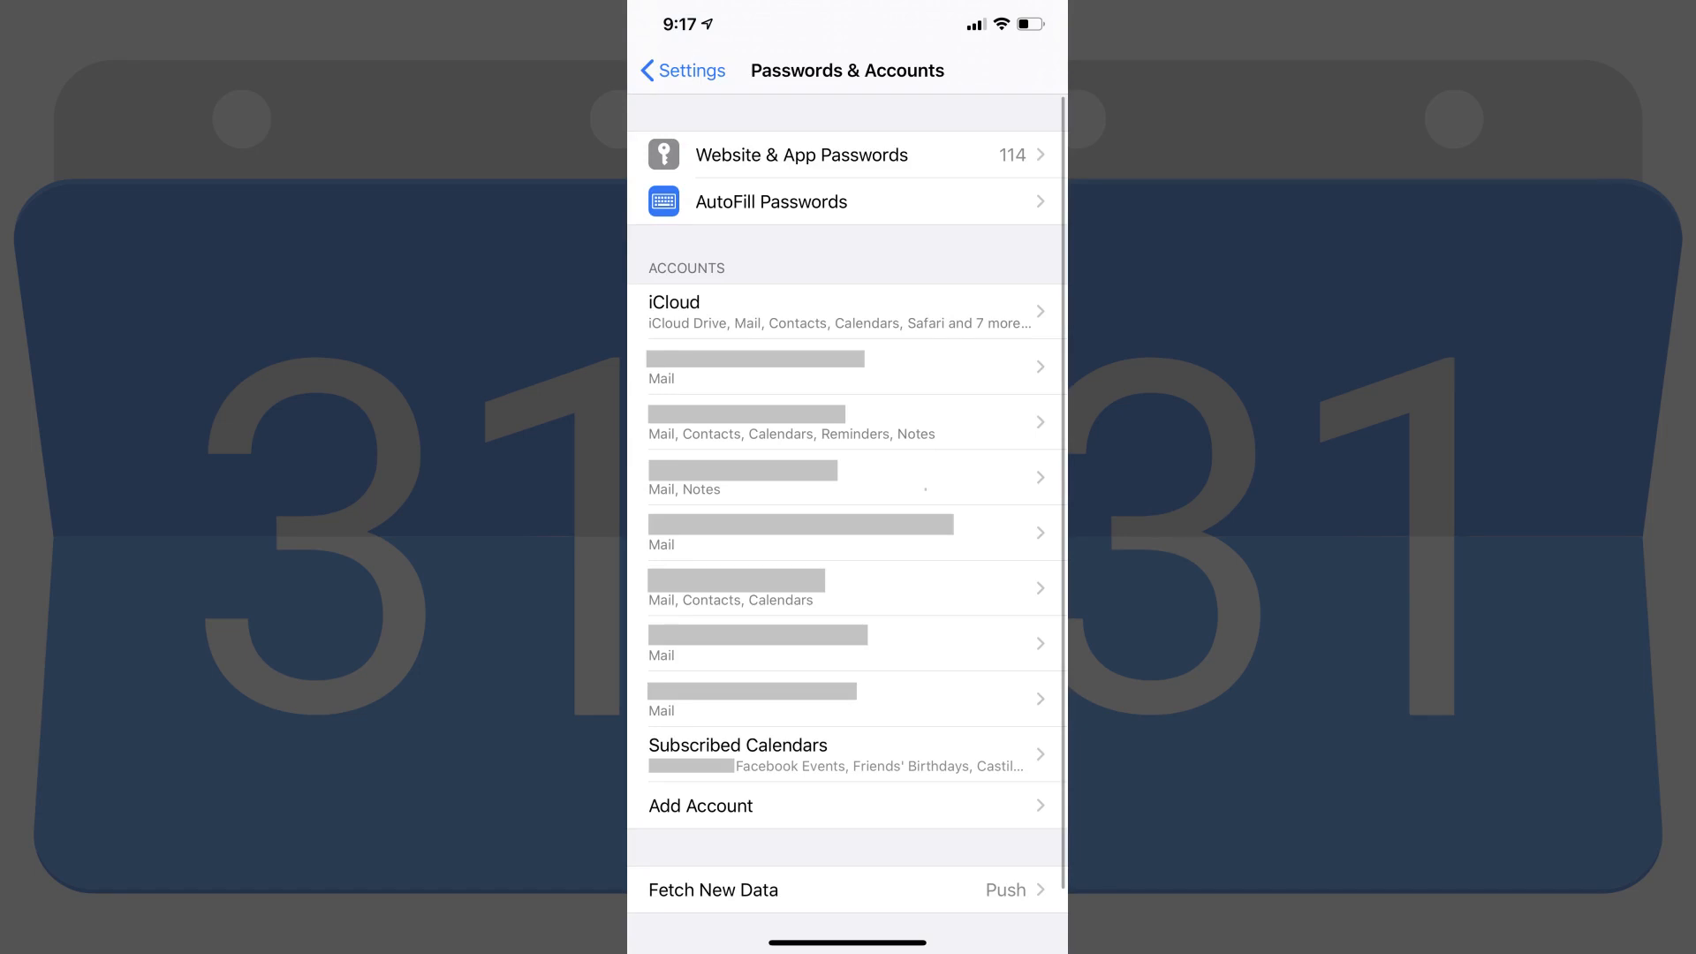
pyautogui.click(701, 806)
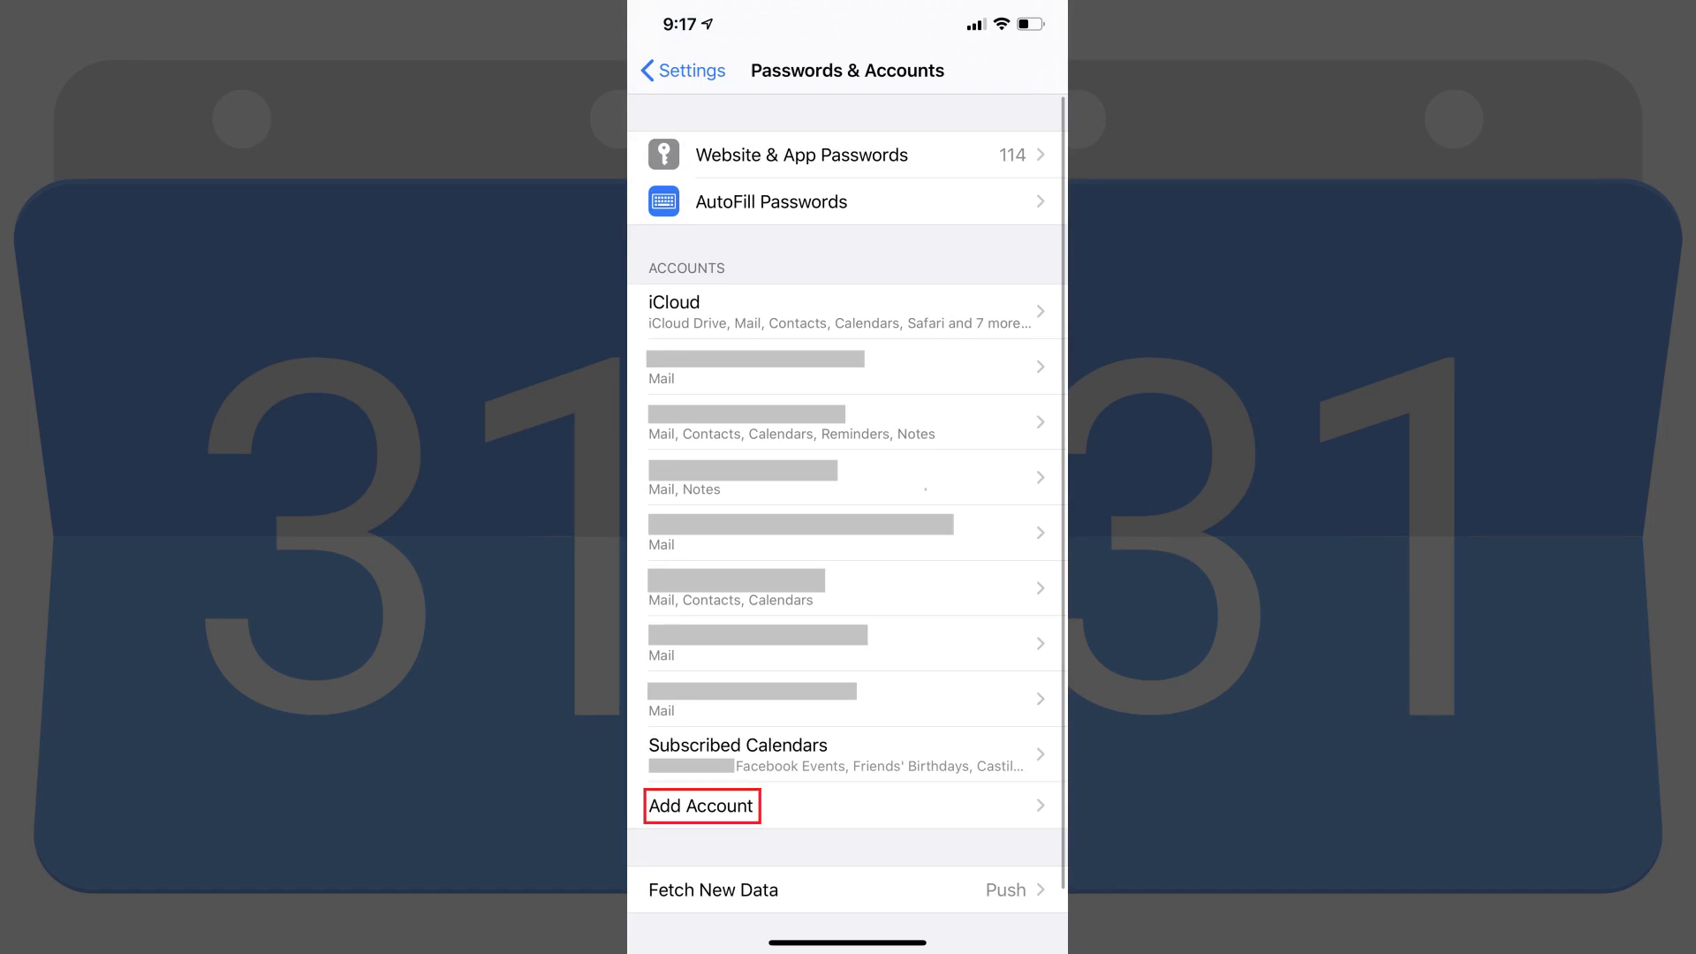
pyautogui.click(701, 806)
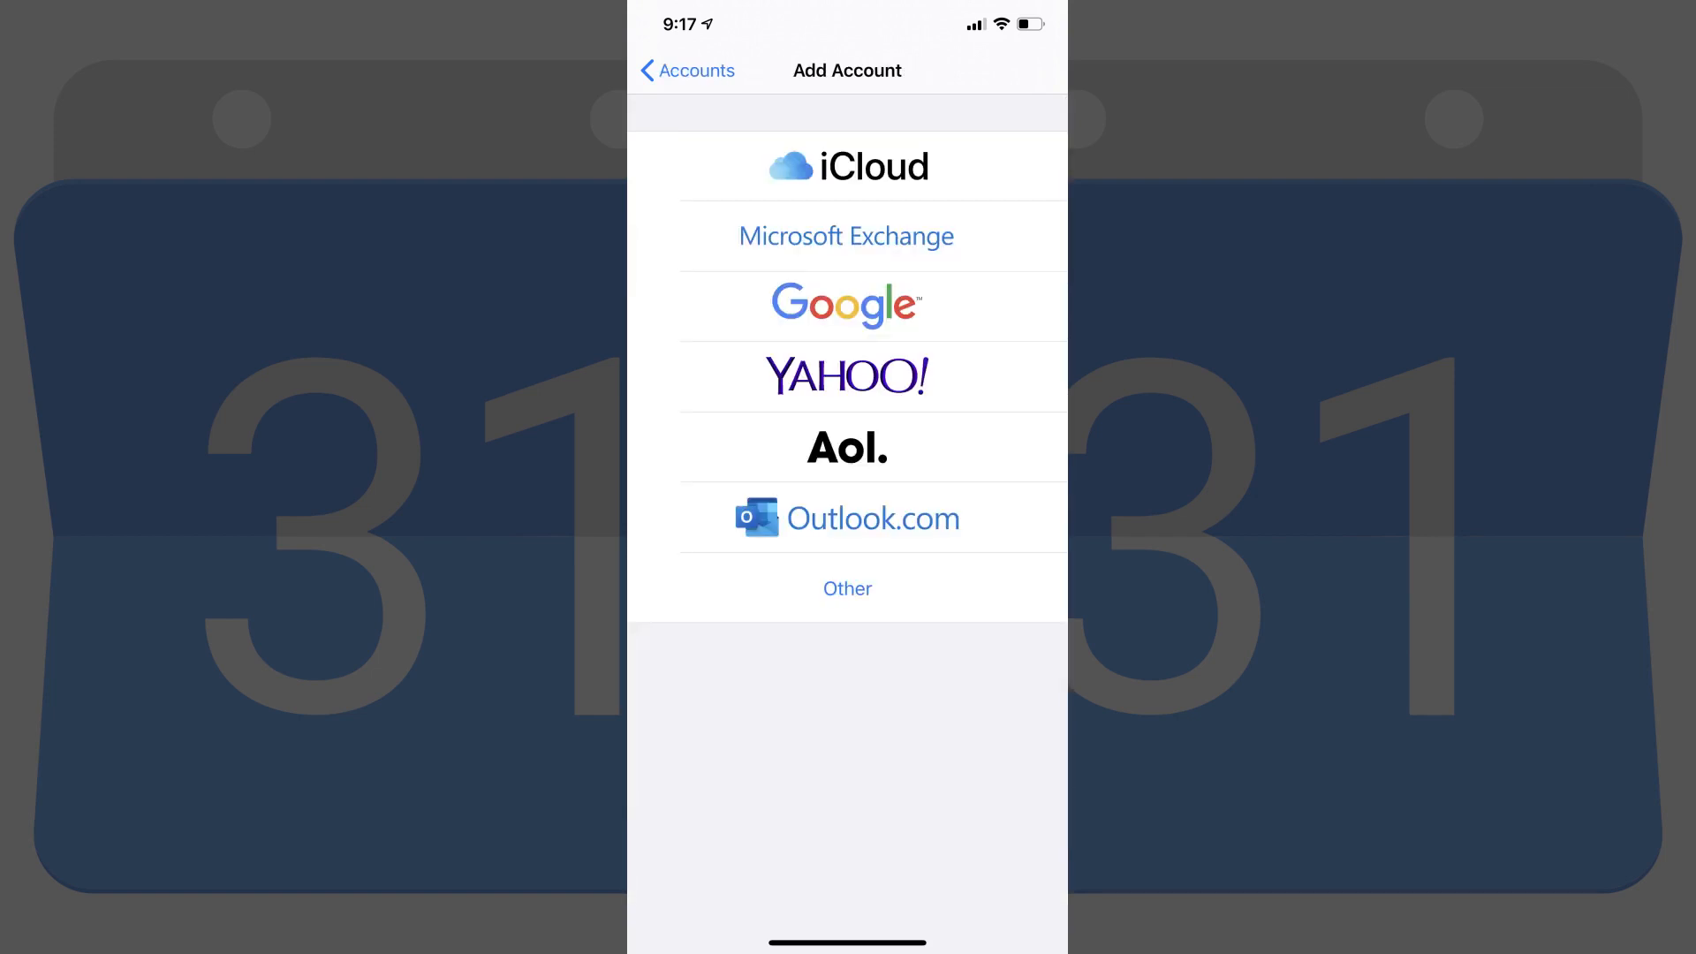
# Choose Other, then Add Subscribed Calendar
pyautogui.click(847, 588)
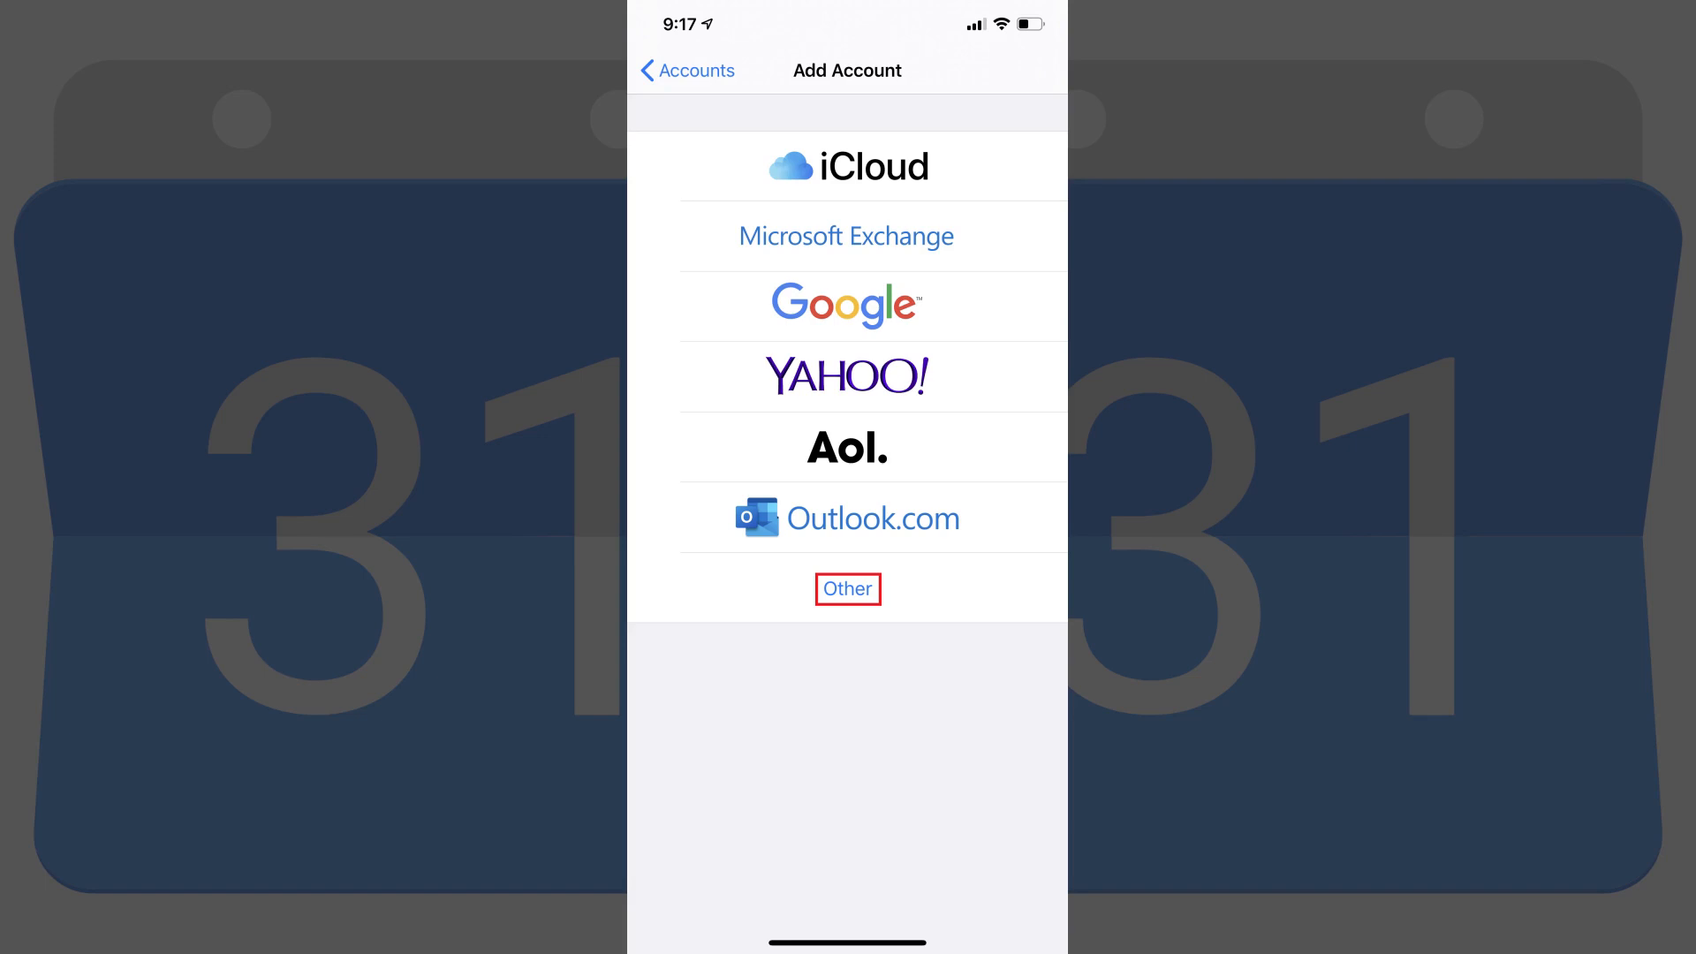
pyautogui.click(848, 589)
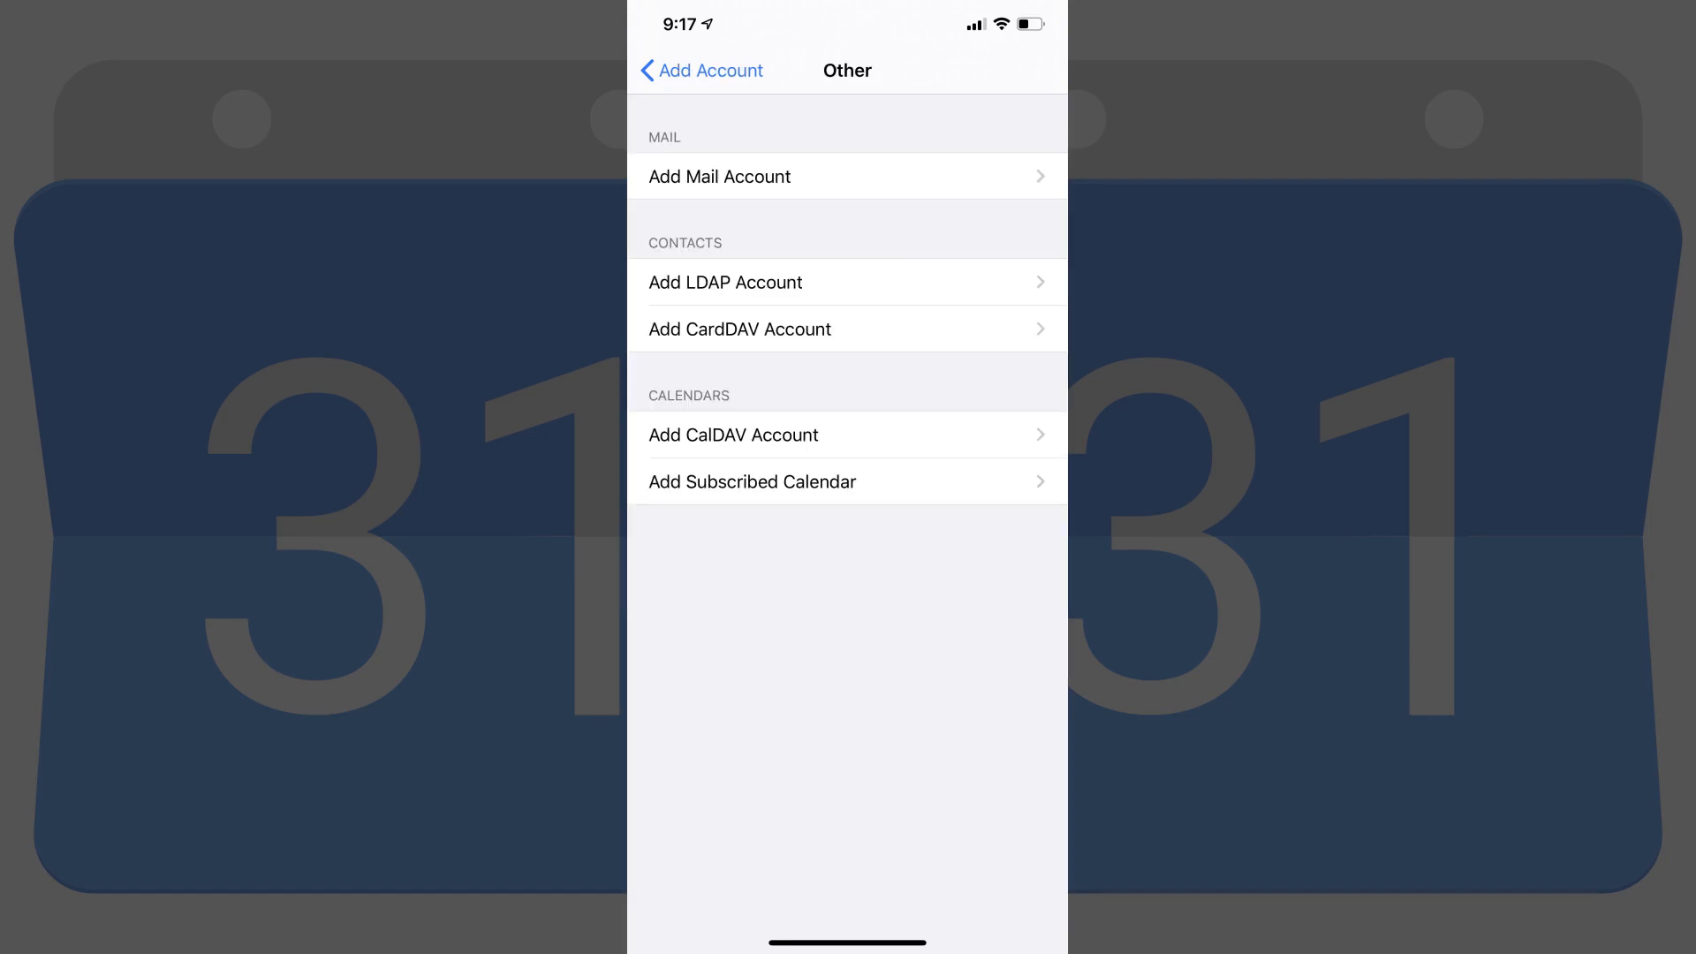
pyautogui.click(848, 482)
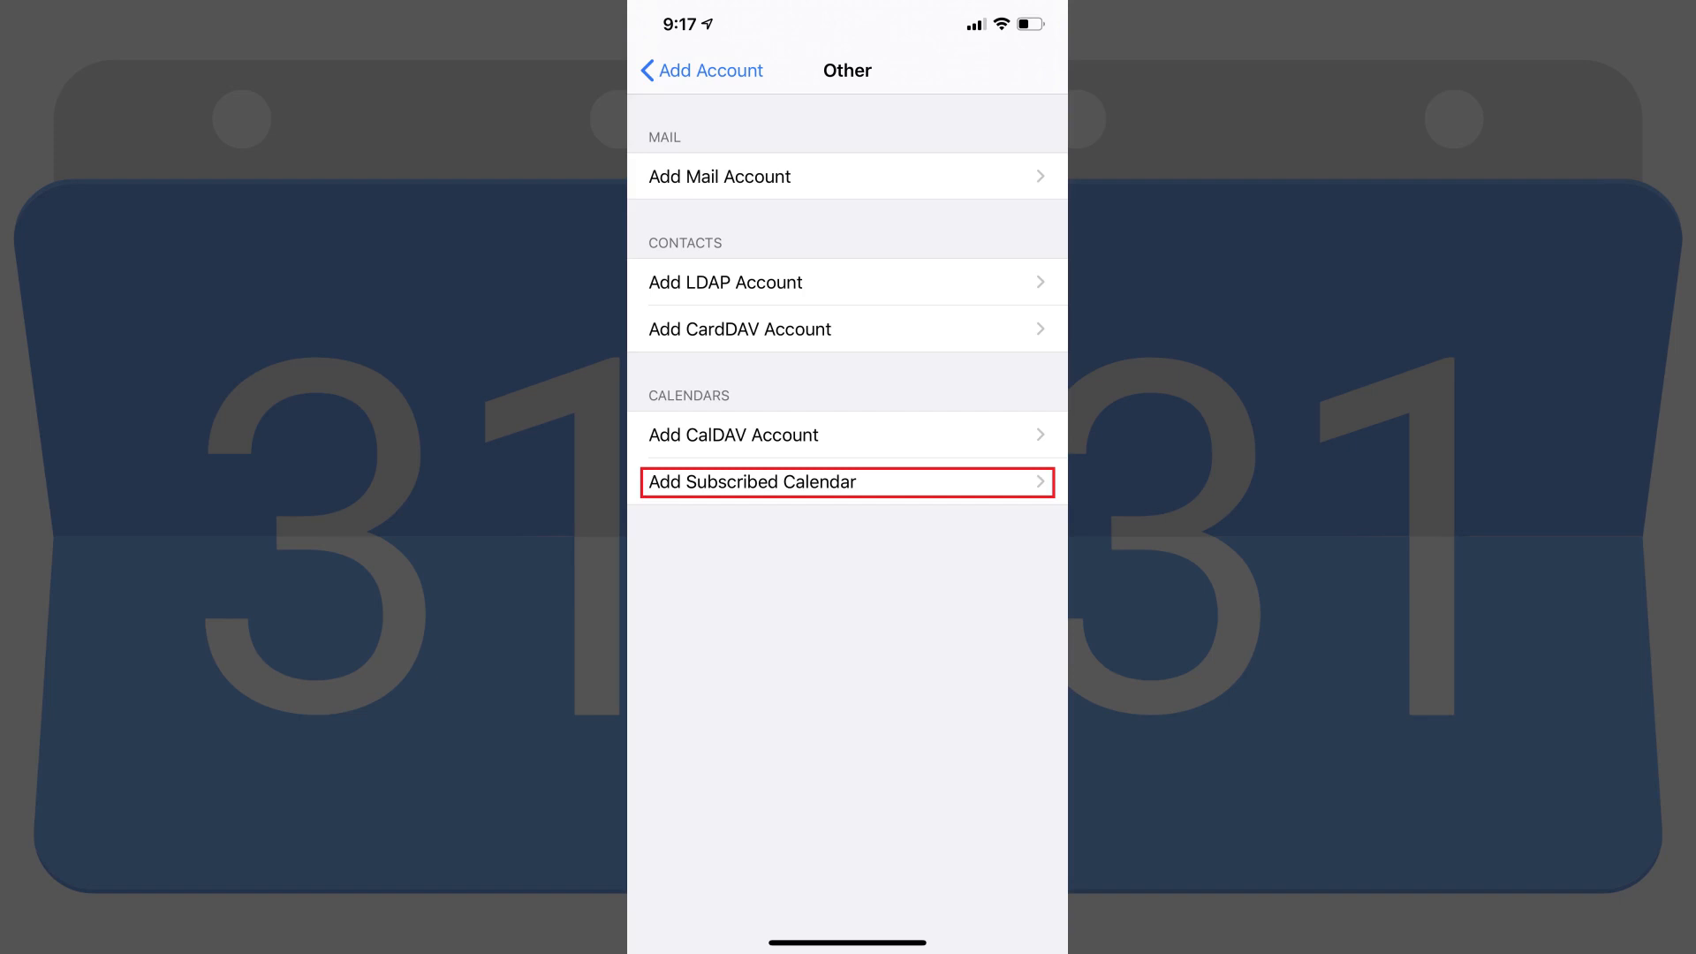
pyautogui.click(847, 482)
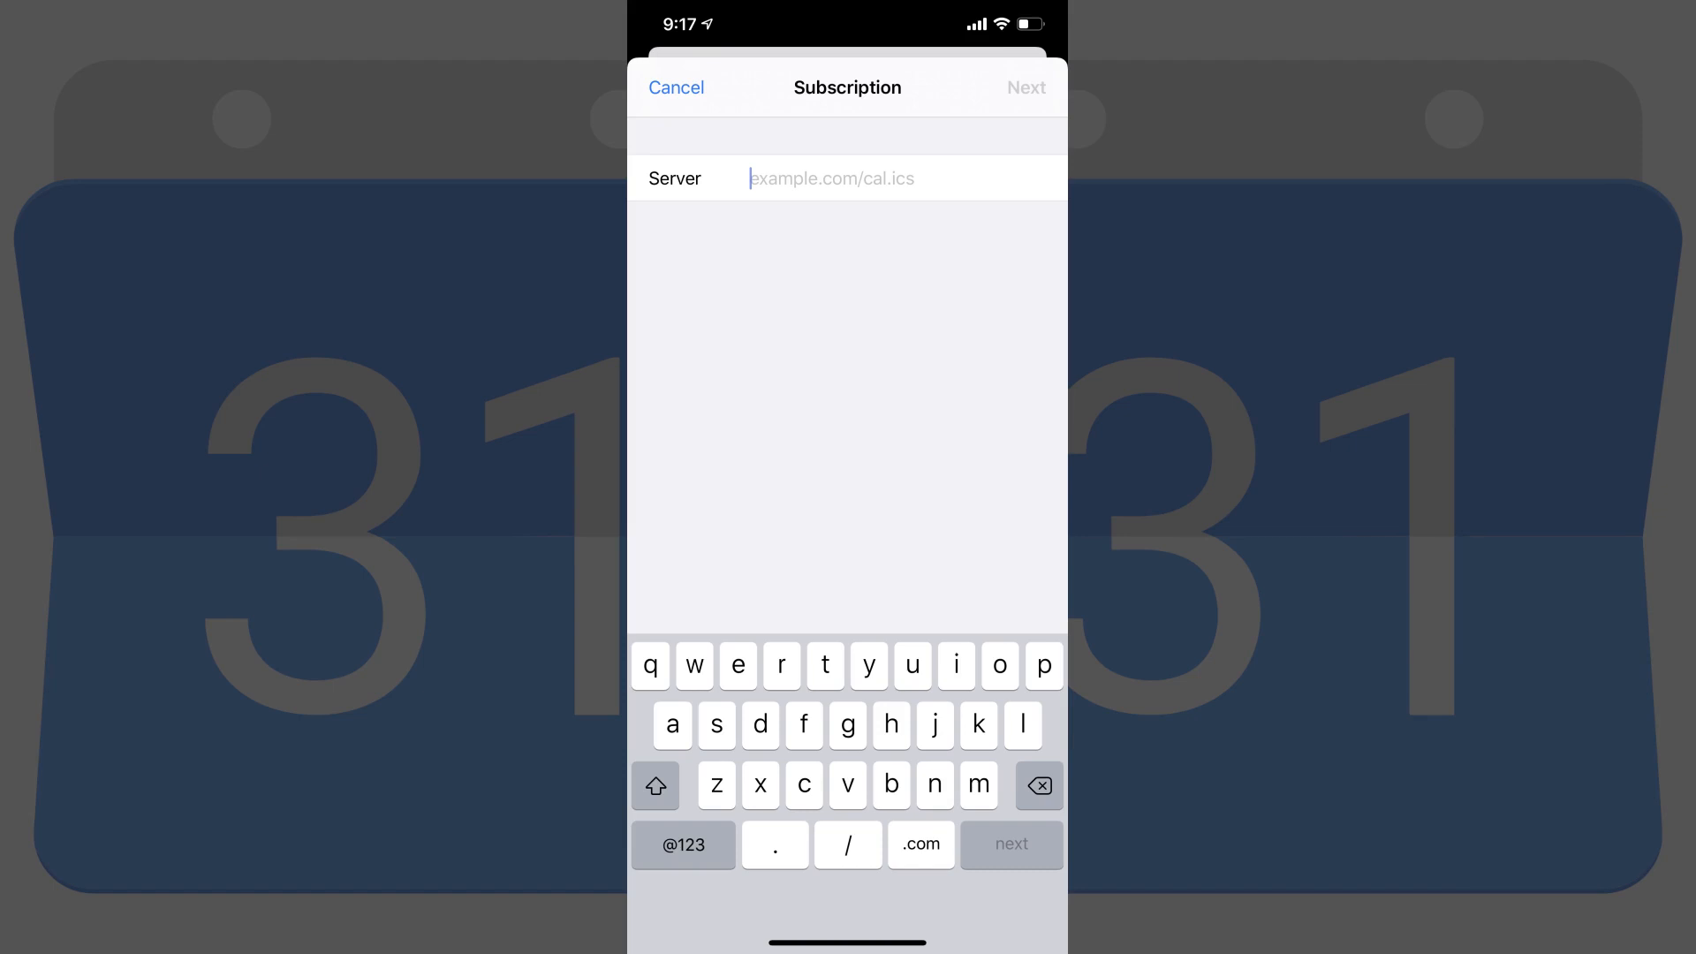
pyautogui.write('https://calendar.google.com/calendar/ical/')
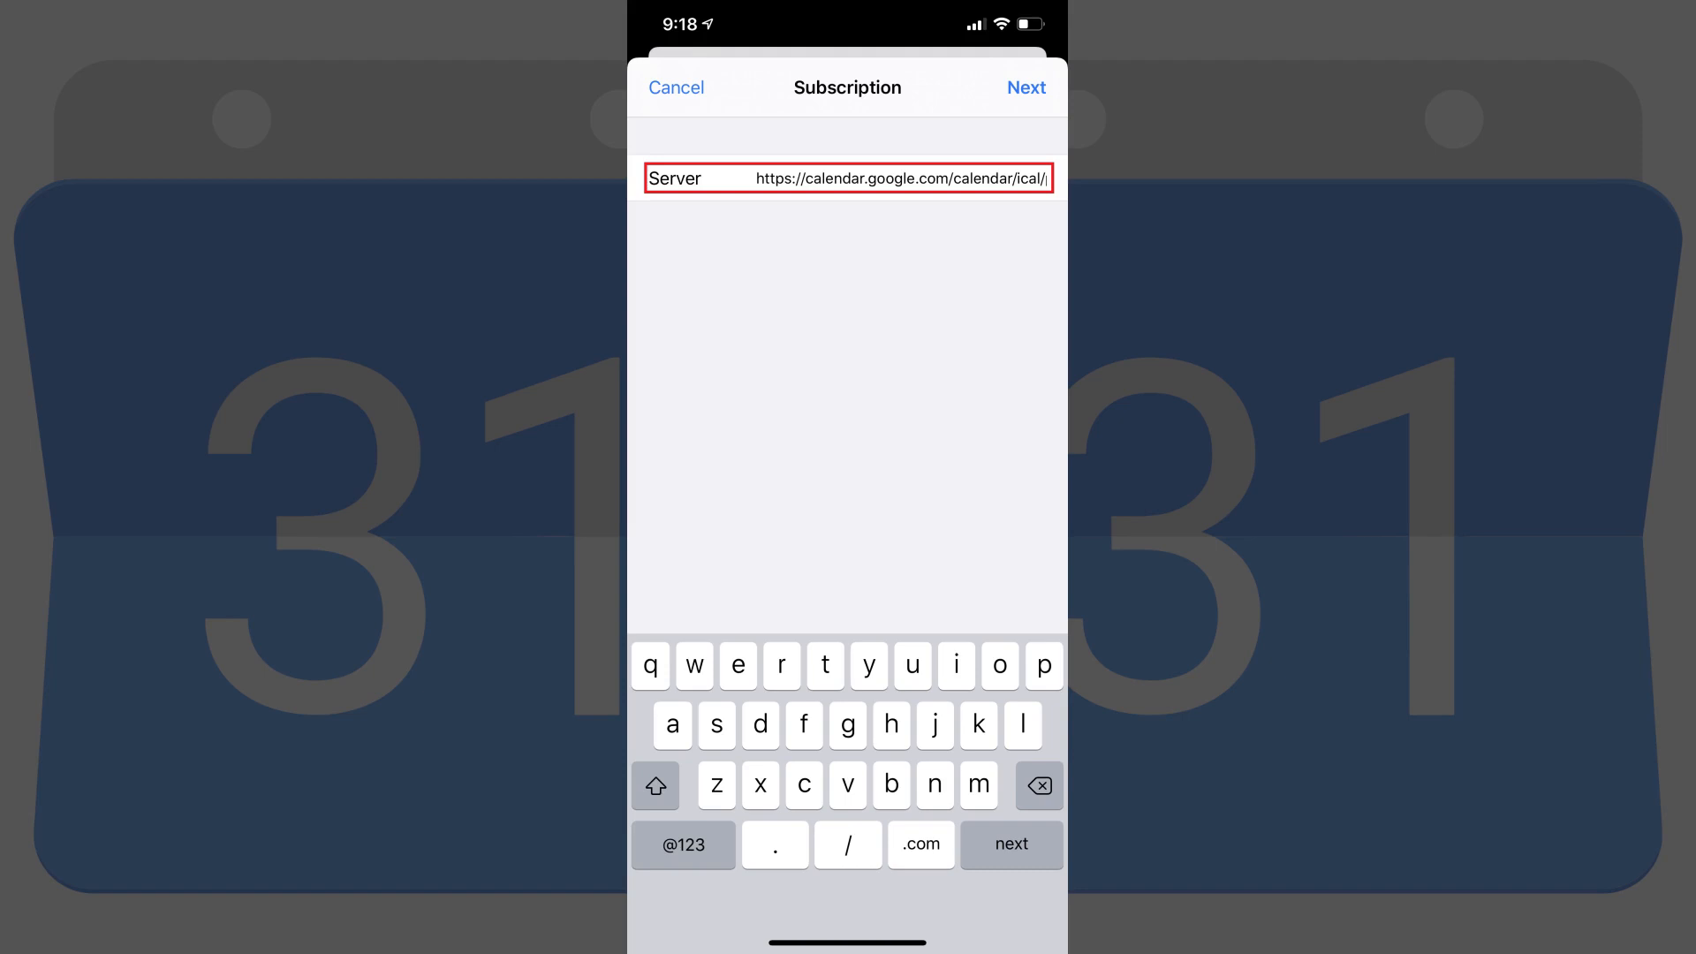
pyautogui.click(1024, 88)
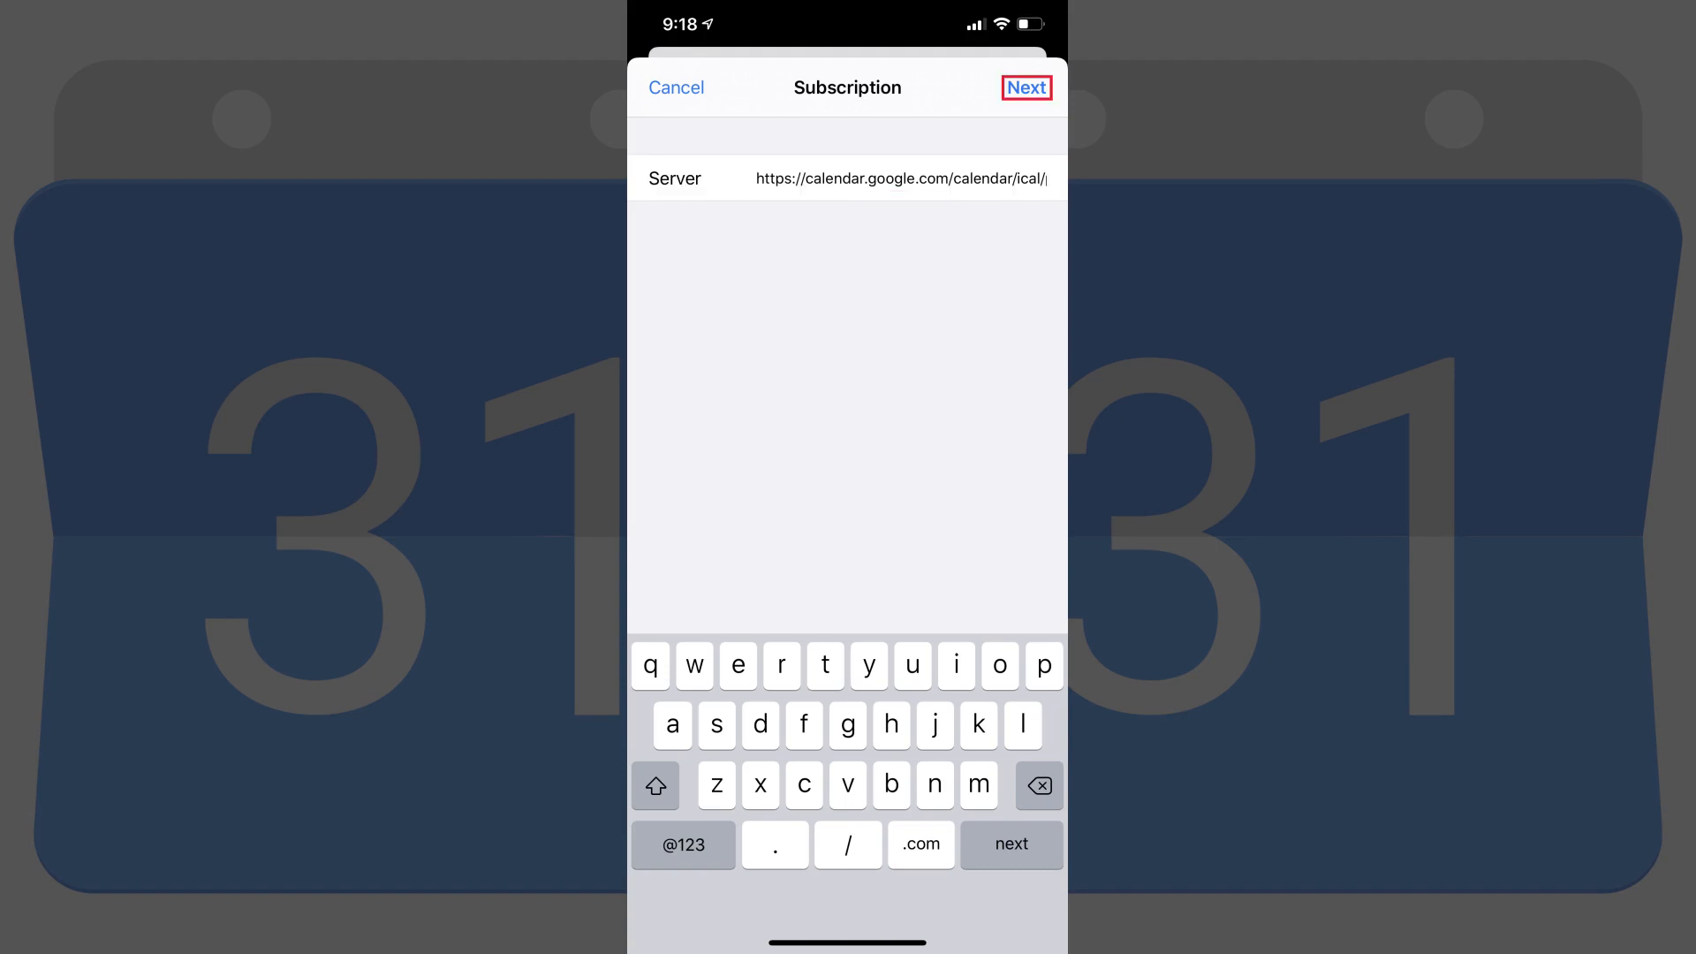
pyautogui.click(1026, 88)
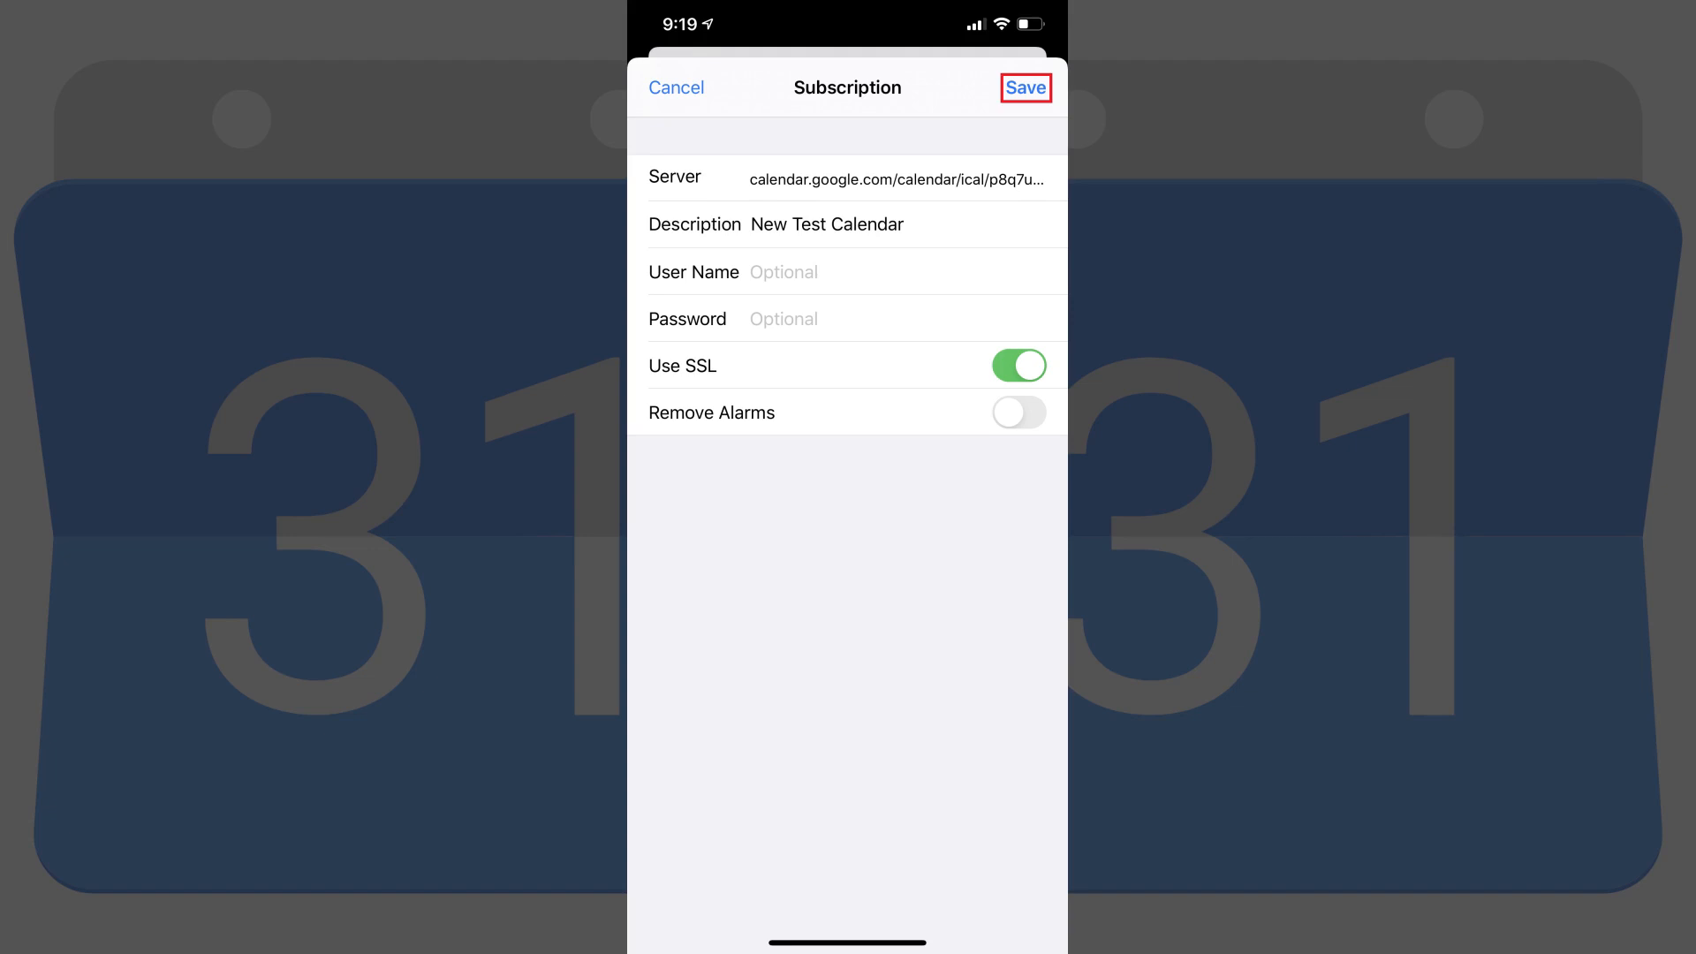
pyautogui.click(1025, 87)
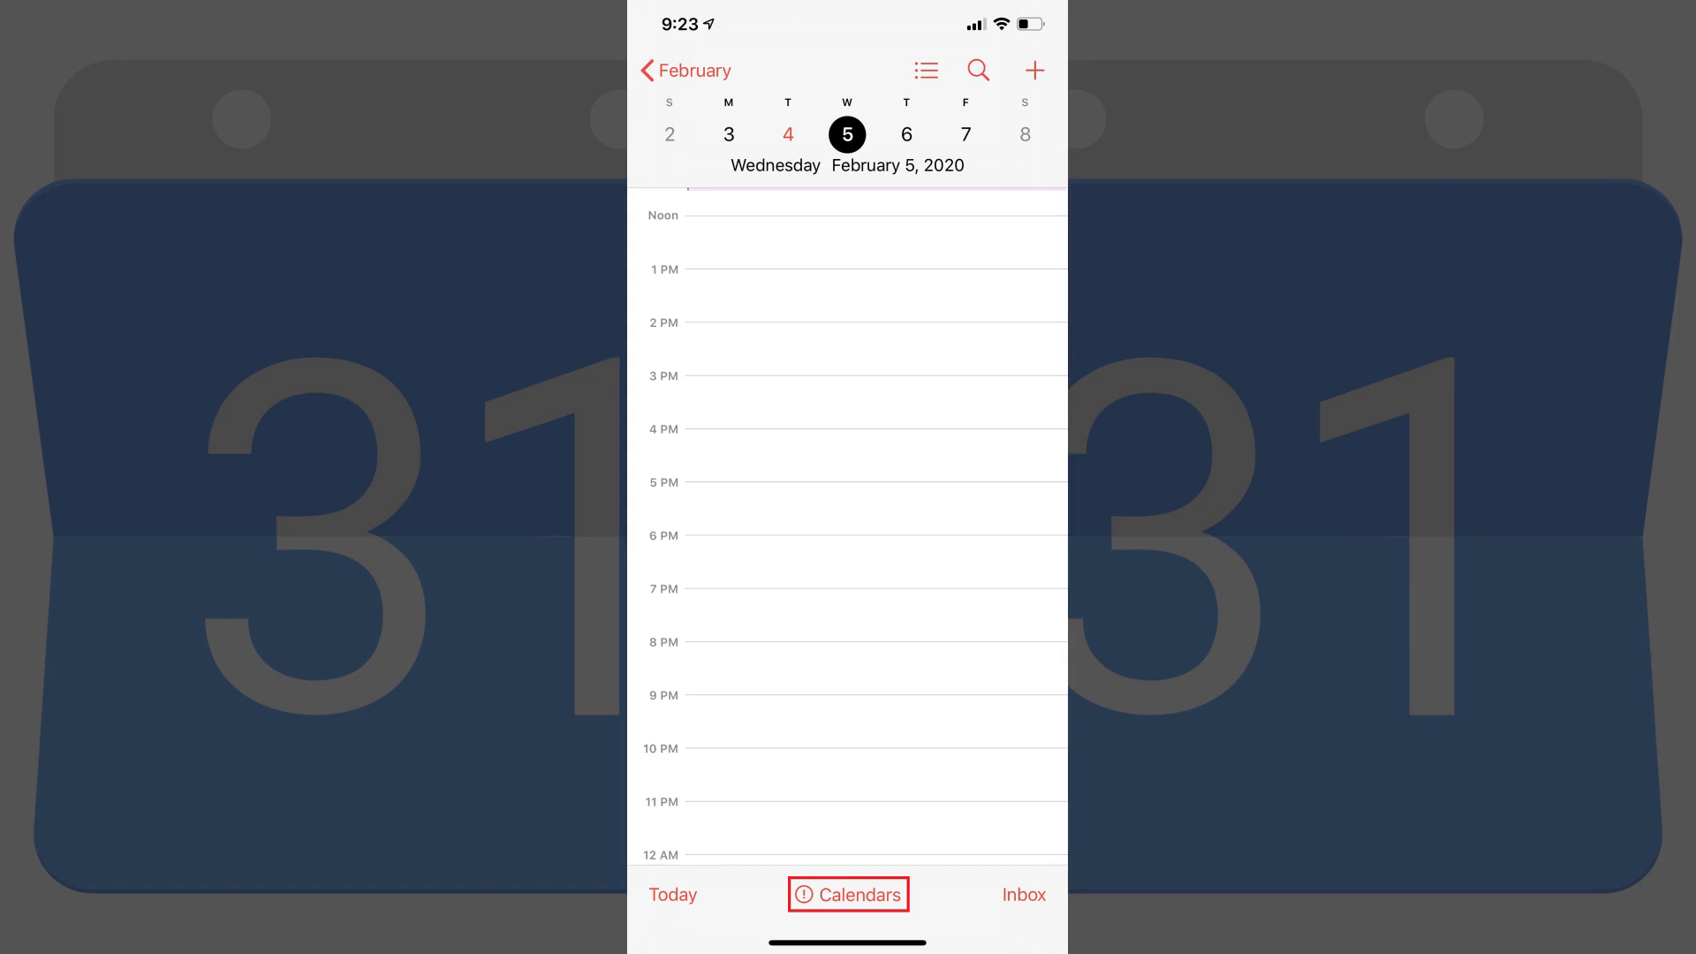
# Open the Calendars list and scroll to find New Test Calendar under Subscribed
pyautogui.click(848, 895)
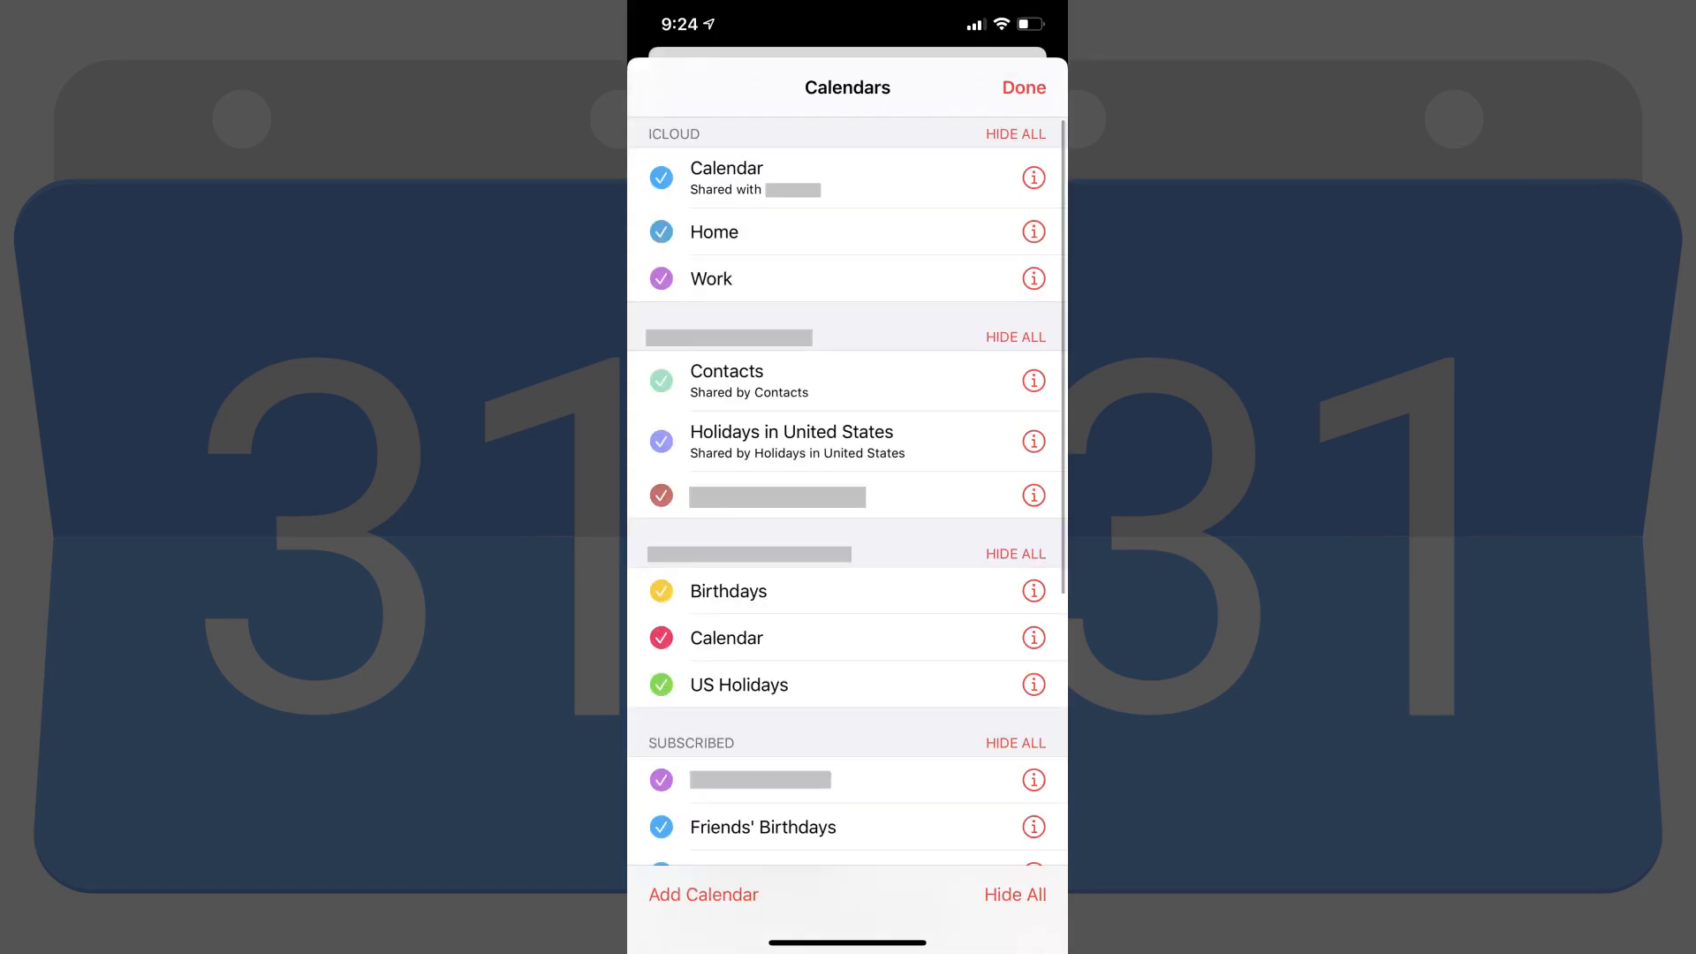
pyautogui.scroll(-3)
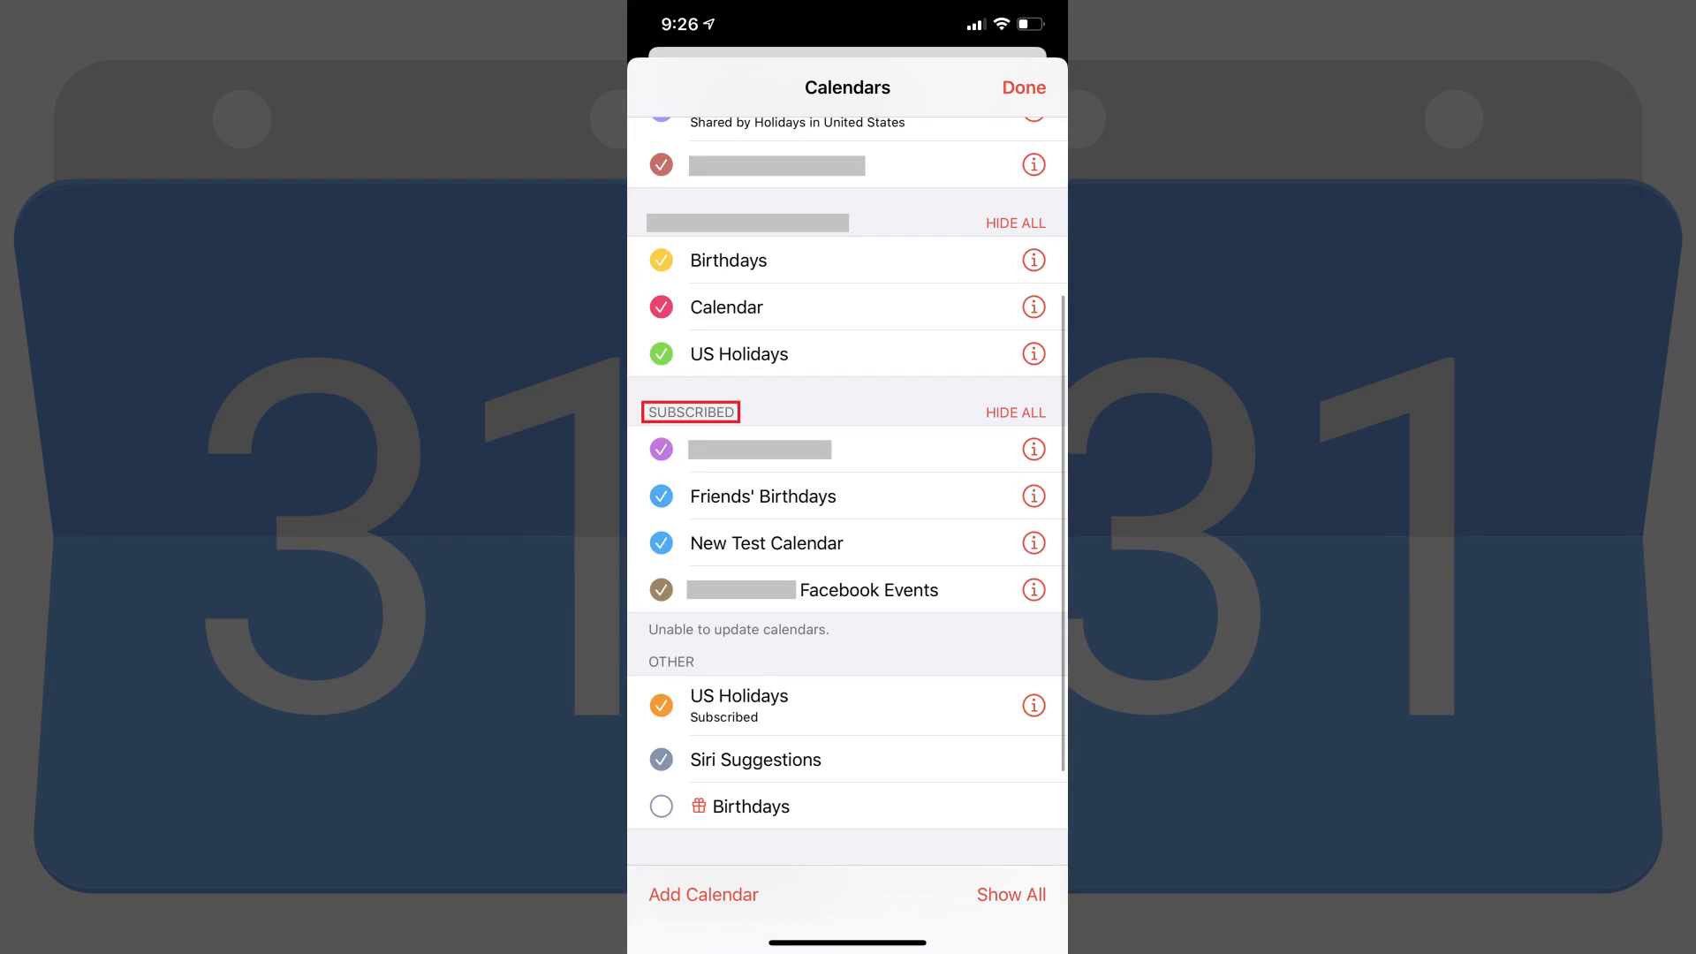